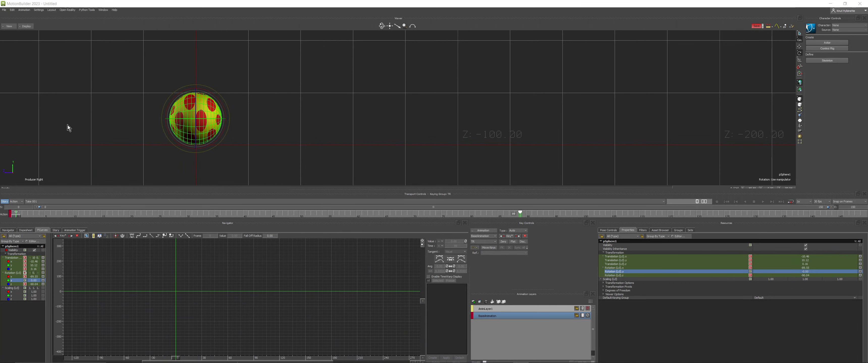
mouse_move(156, 106)
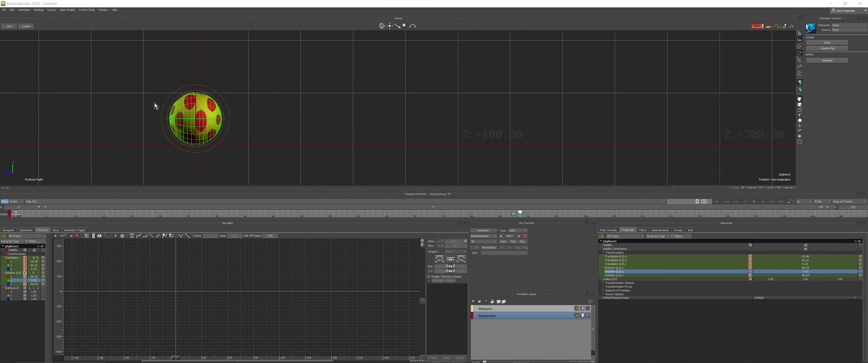
mouse_move(101, 149)
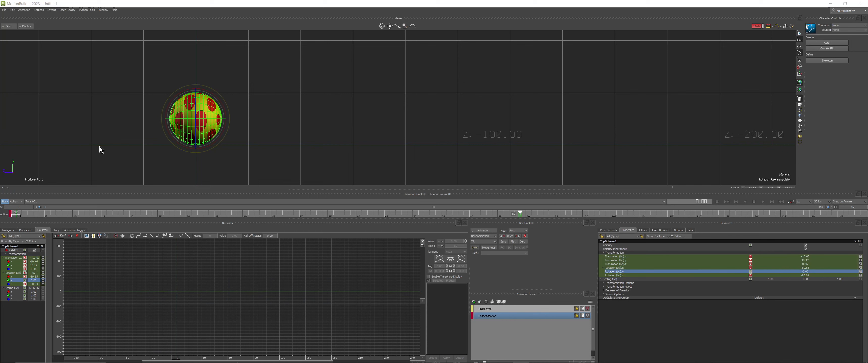
mouse_move(31, 2)
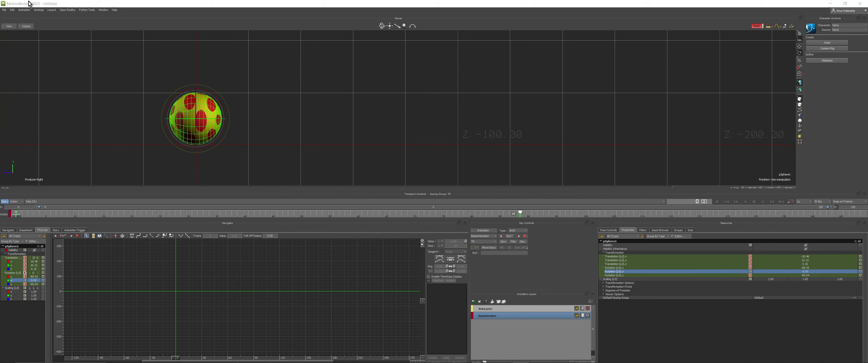
mouse_move(813, 277)
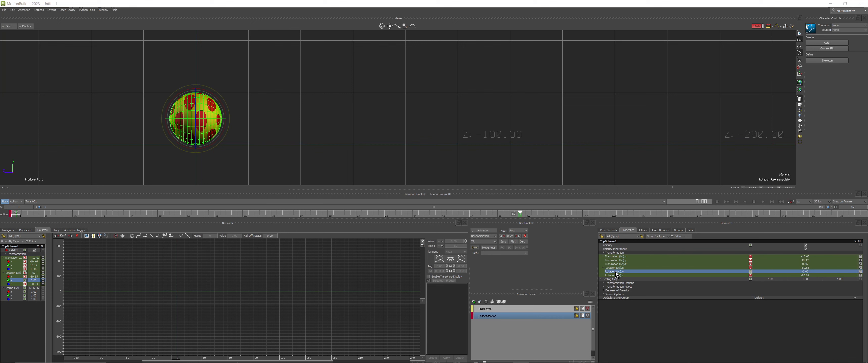
mouse_move(819, 275)
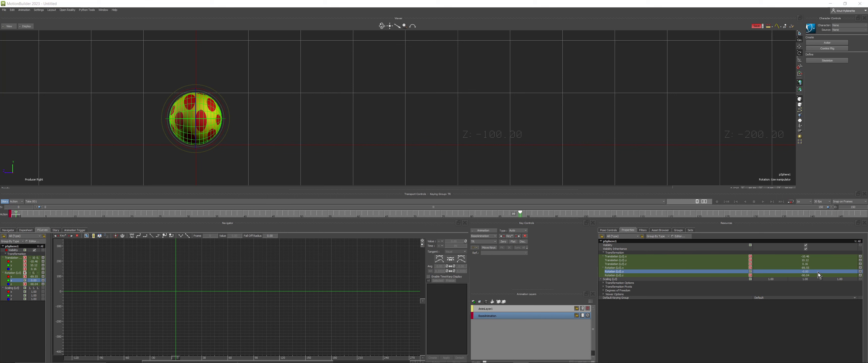
mouse_move(818, 275)
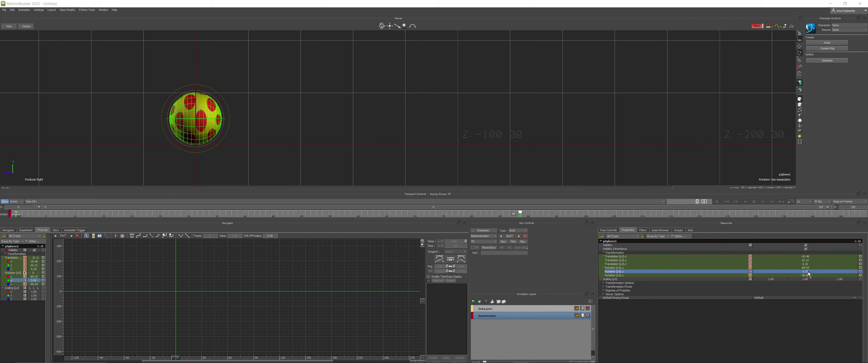
mouse_move(793, 276)
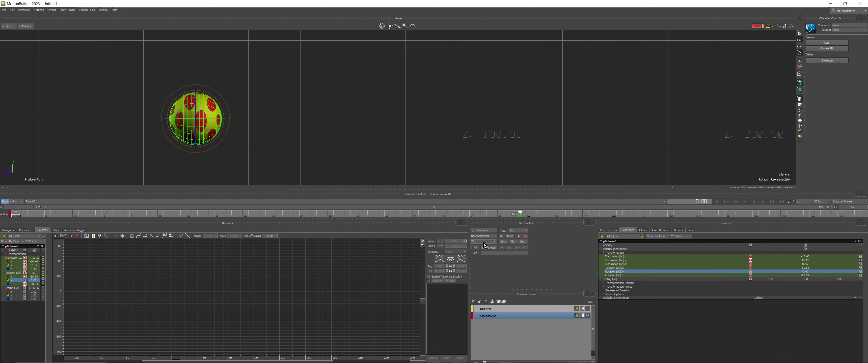
- Set the Key Controls keying mode to Selected Properties
click(484, 242)
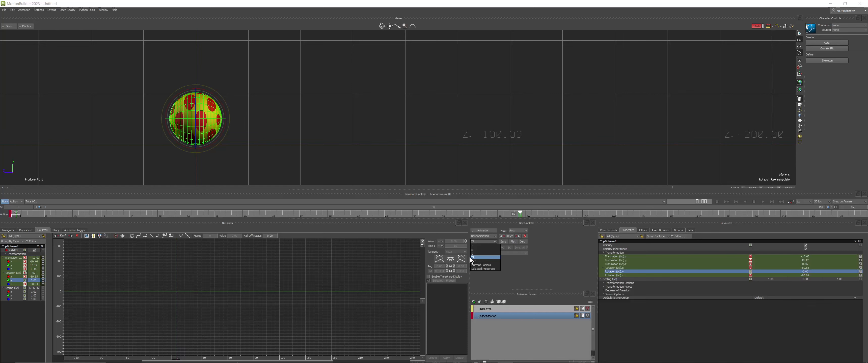
click(484, 261)
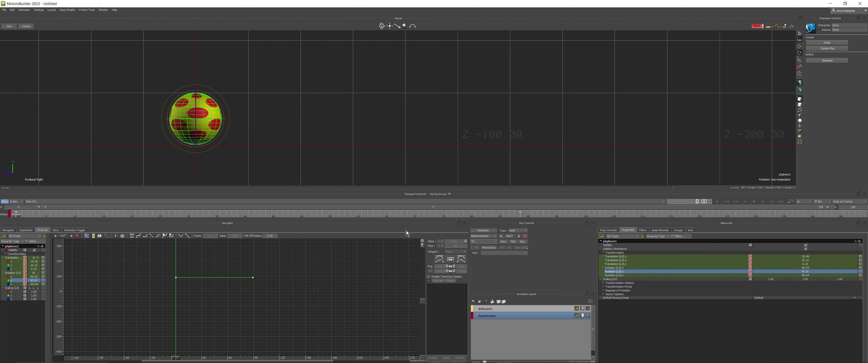
mouse_move(172, 277)
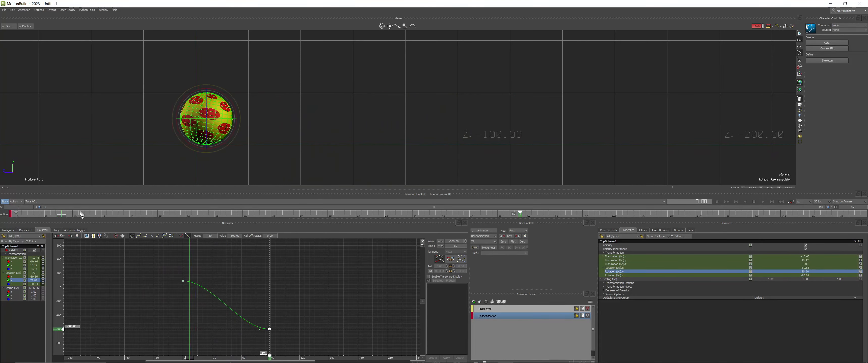
- Scrub the time slider to a later frame to preview the sphere's spin
drag(81, 214, 492, 215)
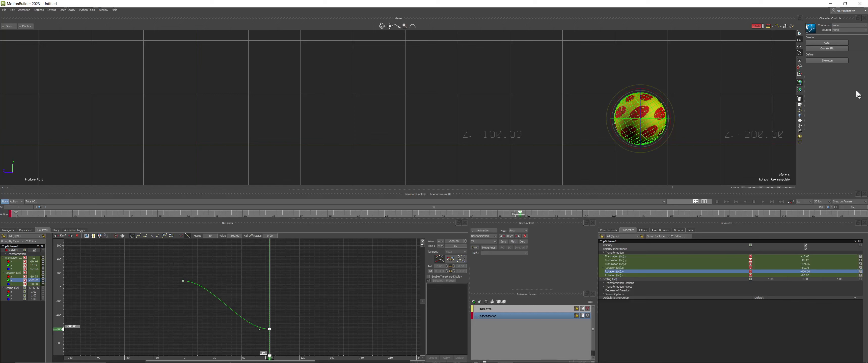
mouse_move(858, 93)
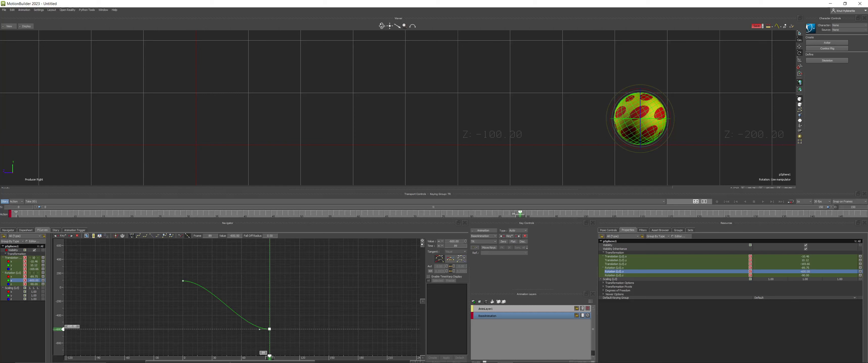